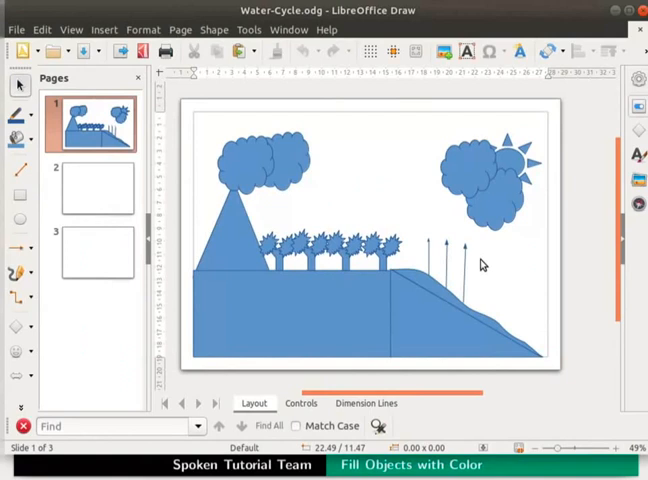
mouse_move(486, 239)
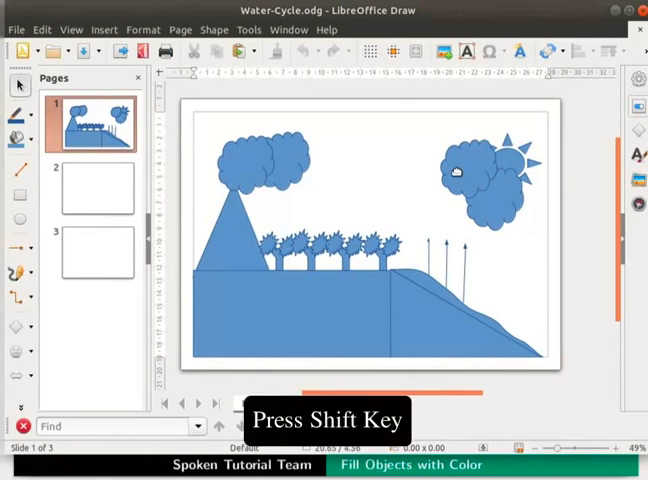
Fill both clouds beside the sun with White, then deselect to view them
click(468, 185)
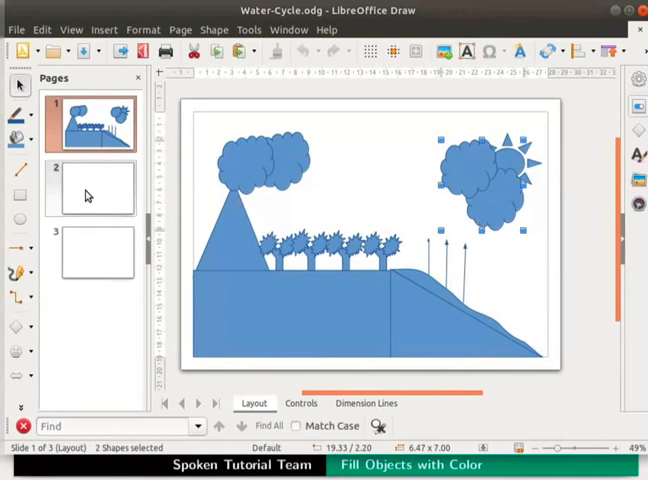
mouse_move(14, 138)
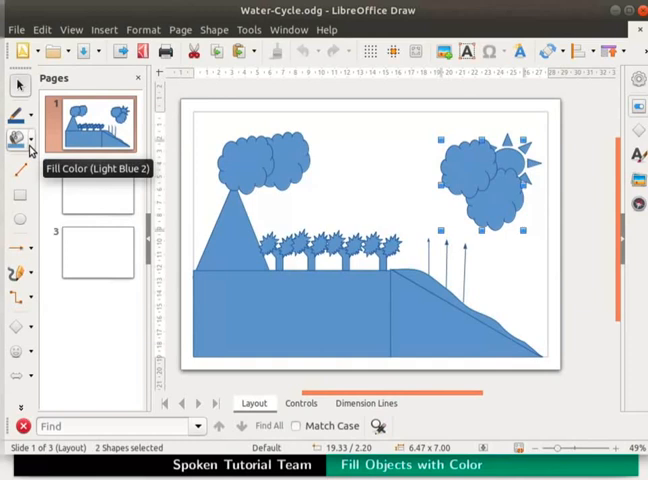
click(29, 149)
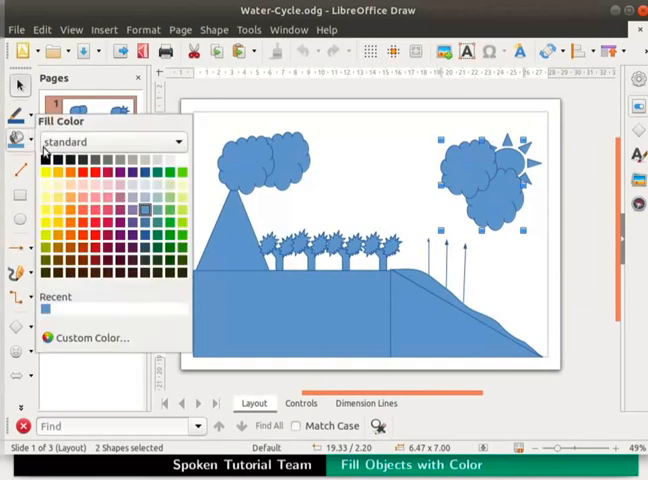
mouse_move(180, 162)
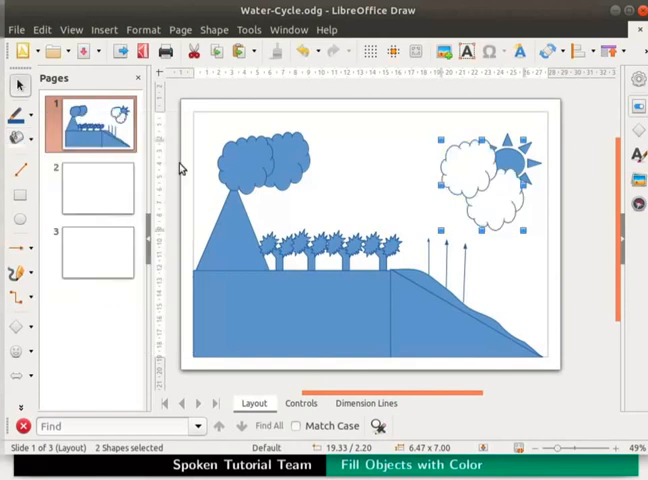
mouse_move(469, 238)
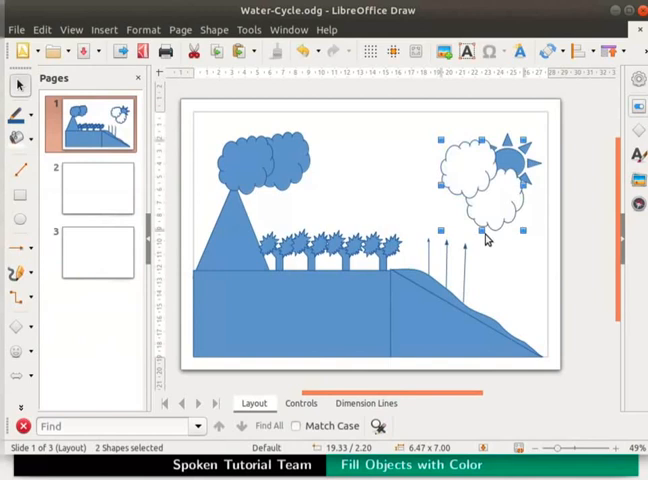
click(415, 188)
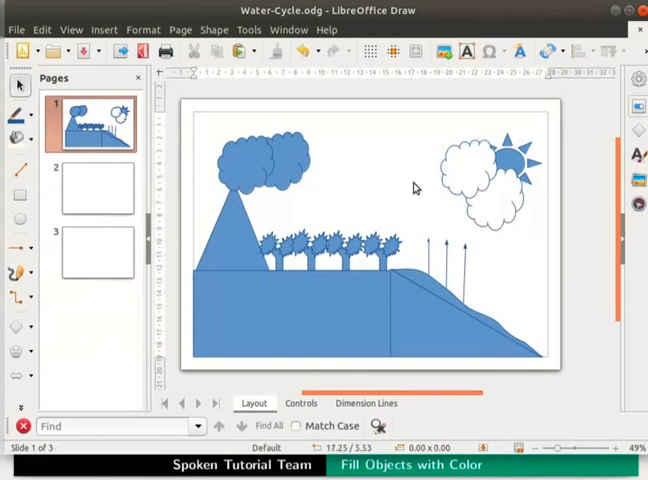
Select the two left clouds above the mountain and fill them with Light Gray 2
key(ctrl+s)
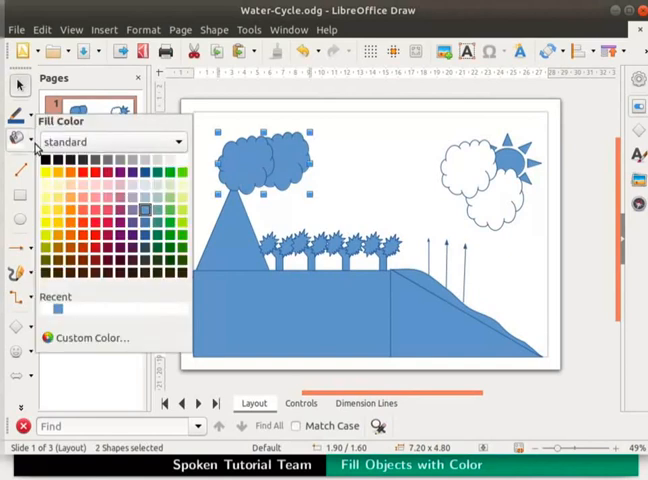
mouse_move(131, 162)
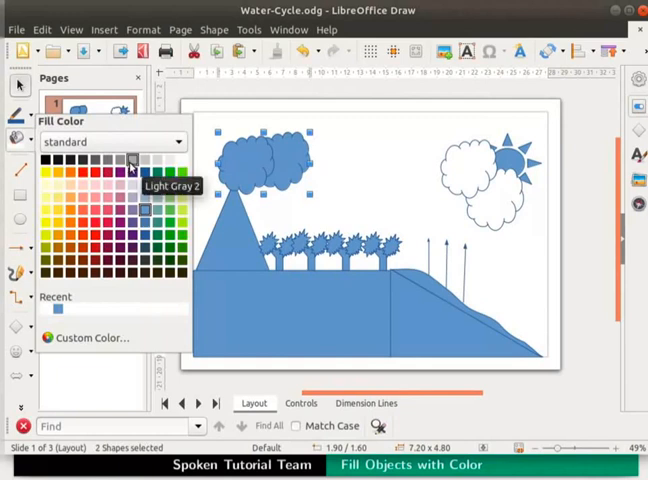
click(130, 163)
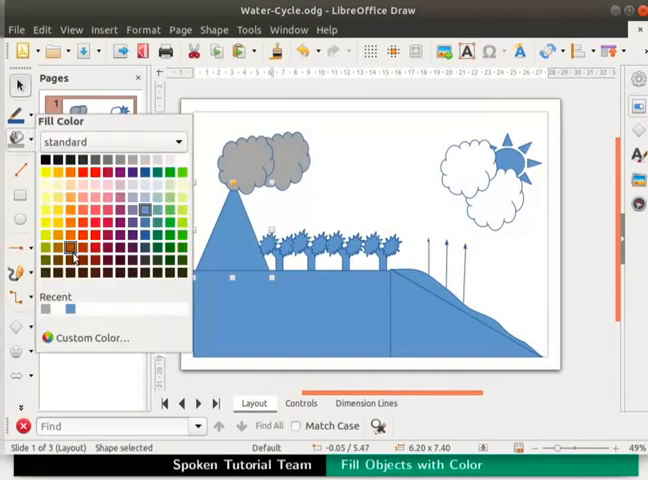
Fill the mountain and ground dark brown, the sun yellow, and the sea slope Light Blue 1
click(68, 247)
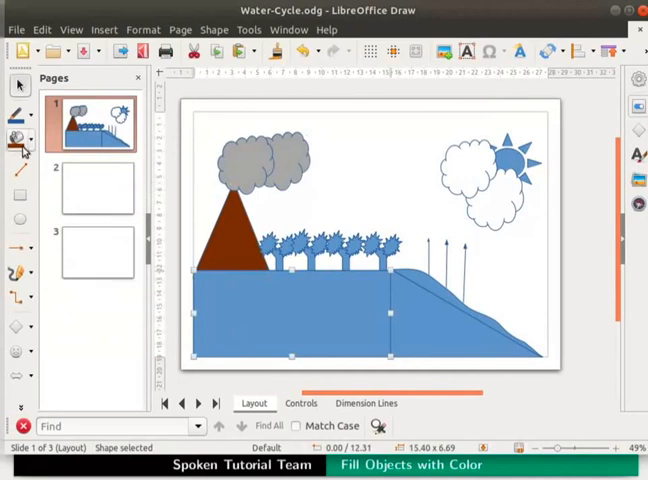
click(25, 138)
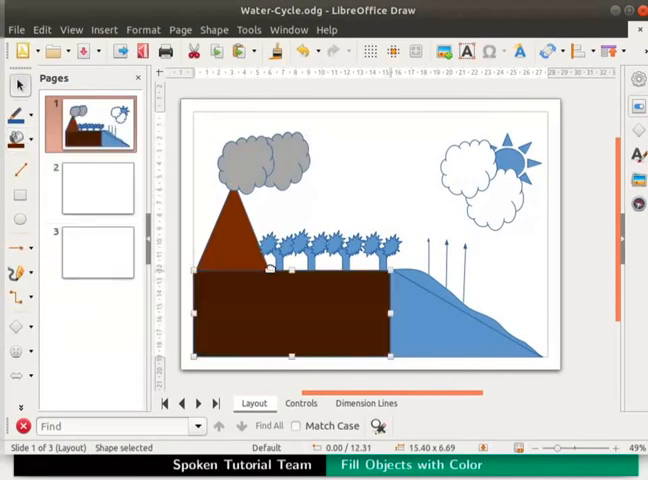
click(506, 161)
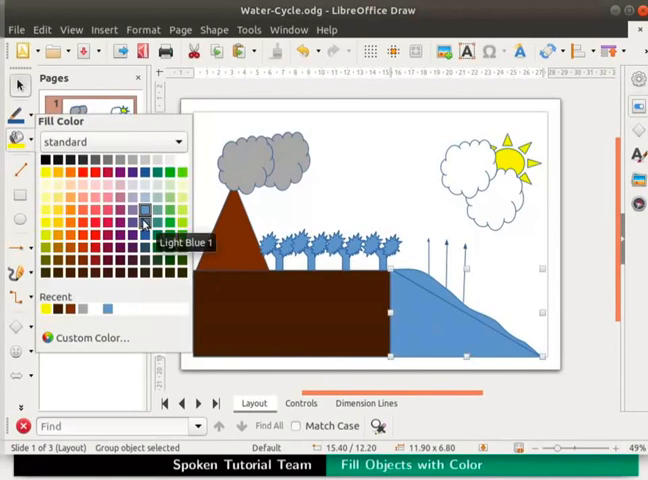
click(143, 210)
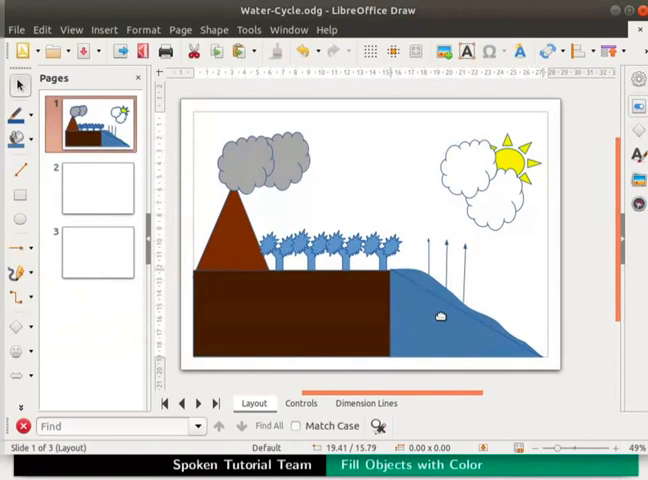
Set the sea slope group's line style to none in the Line dialog
click(440, 316)
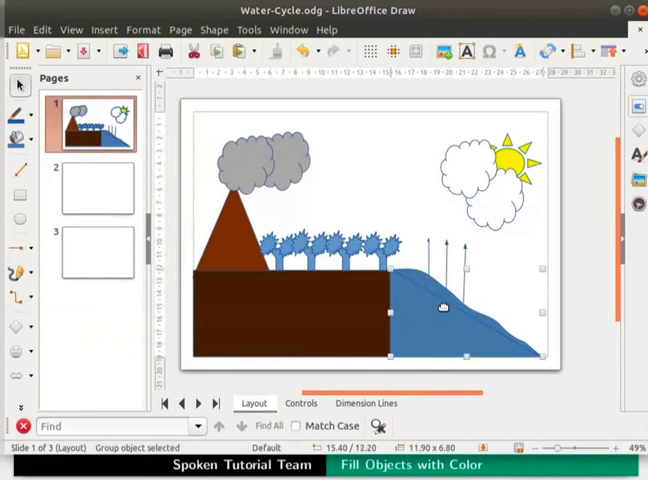
right_click(442, 307)
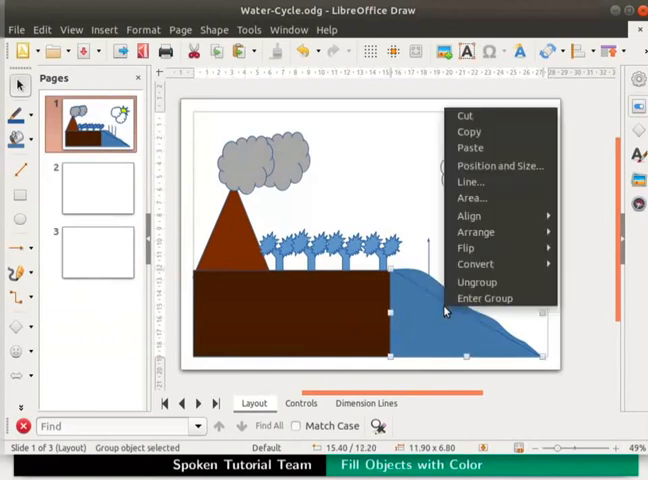
click(471, 181)
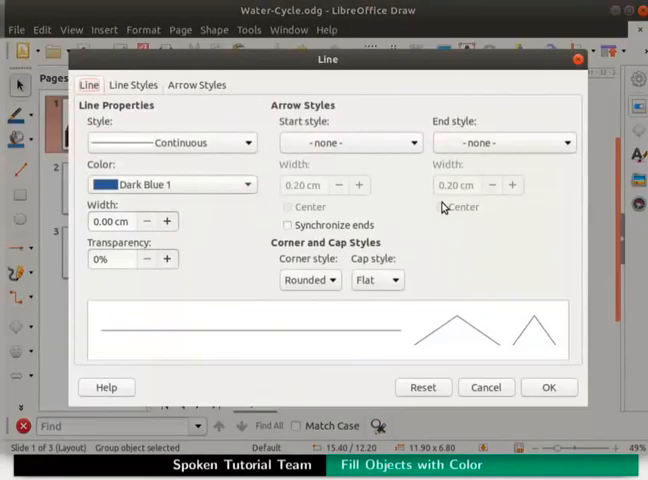
mouse_move(378, 208)
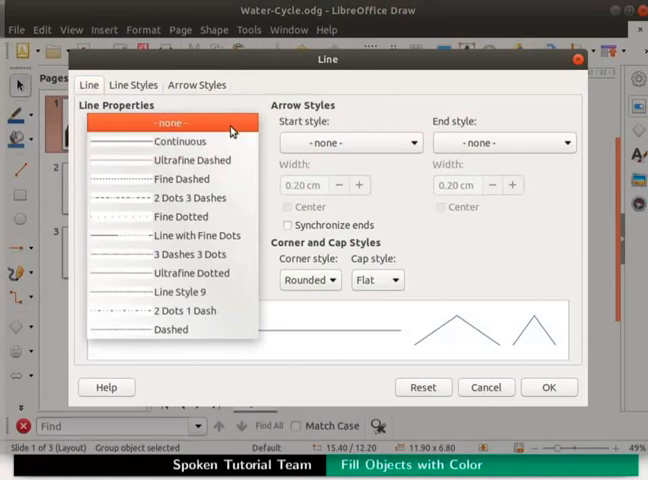
click(170, 122)
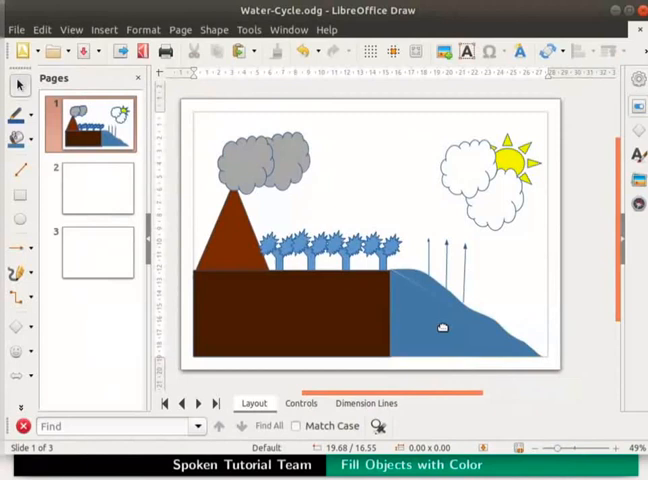
mouse_move(444, 332)
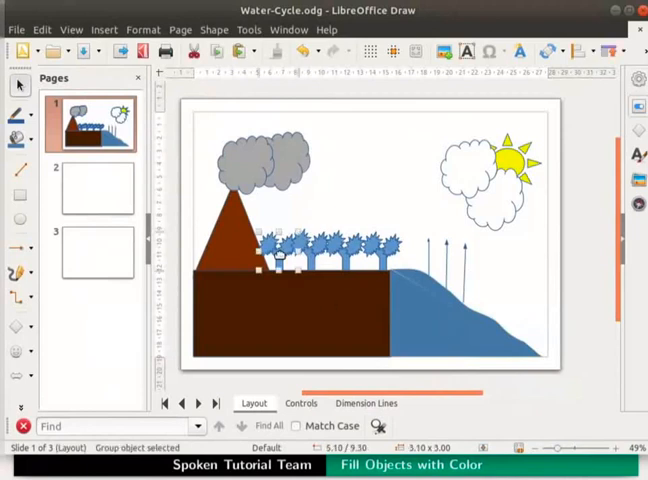
Inside the trees group, fill the first tree's crown green and its trunk dark brown
right_click(280, 248)
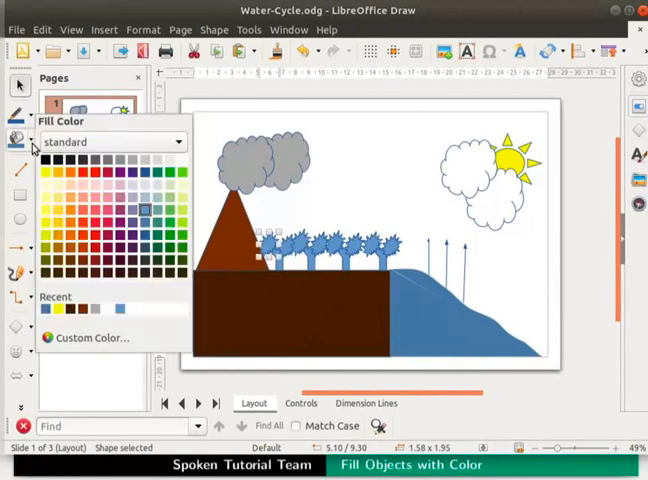
mouse_move(180, 260)
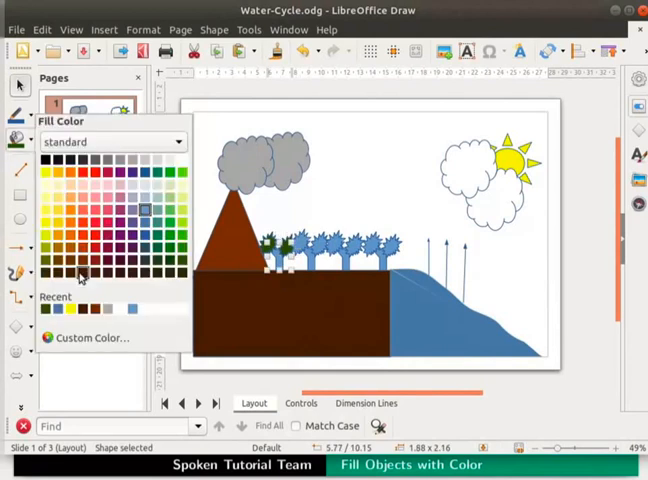
click(81, 280)
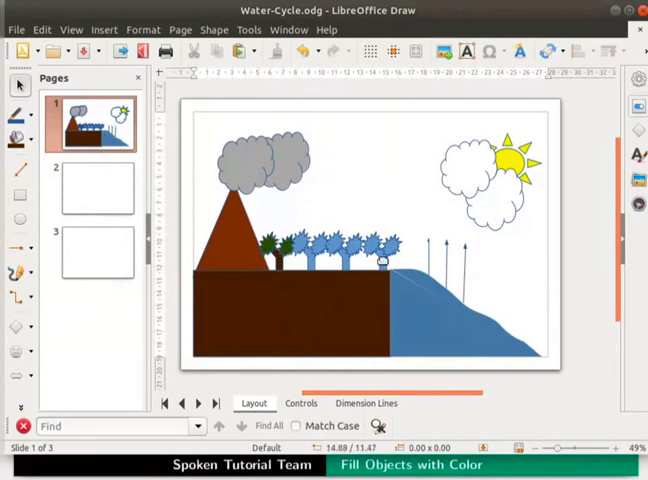
Copy the green-and-brown palm tree group and place copies along the brown land's top edge
click(385, 255)
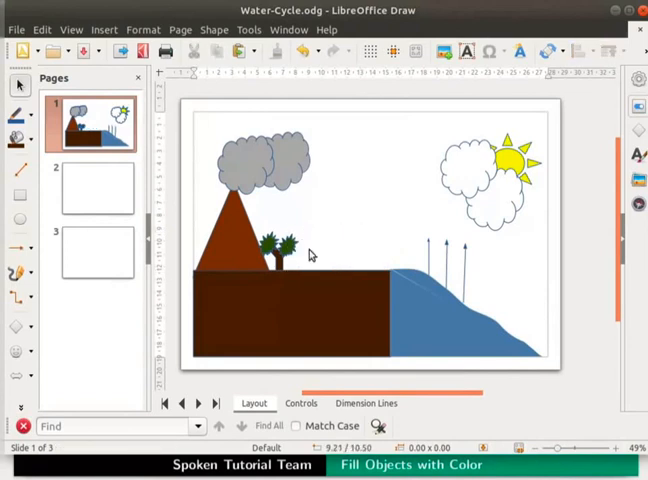
right_click(285, 245)
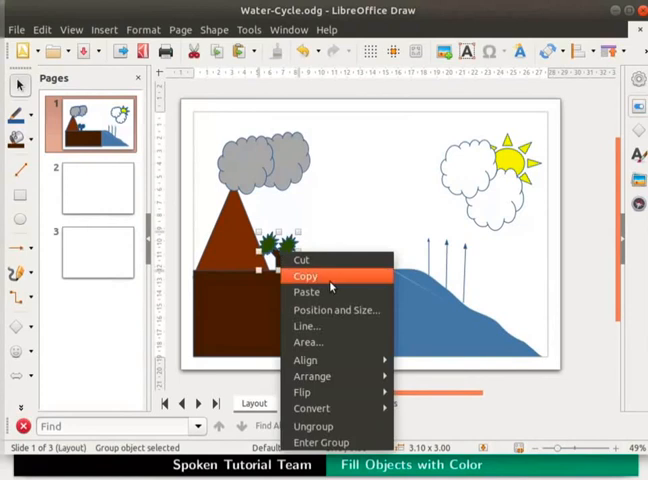
click(305, 275)
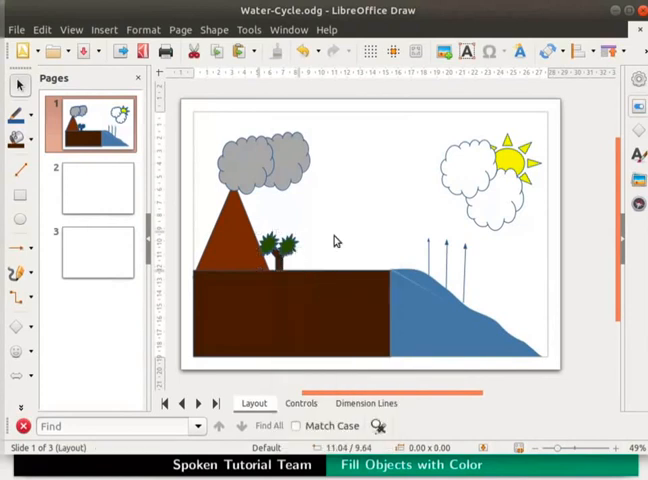
drag(285, 250, 375, 250)
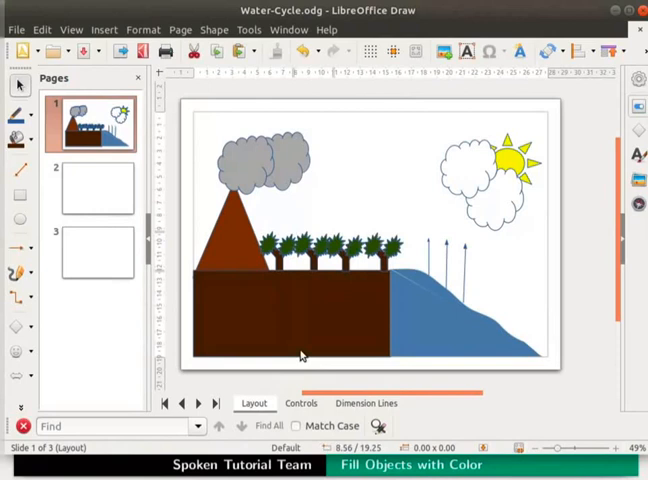
key(ctrl+s)
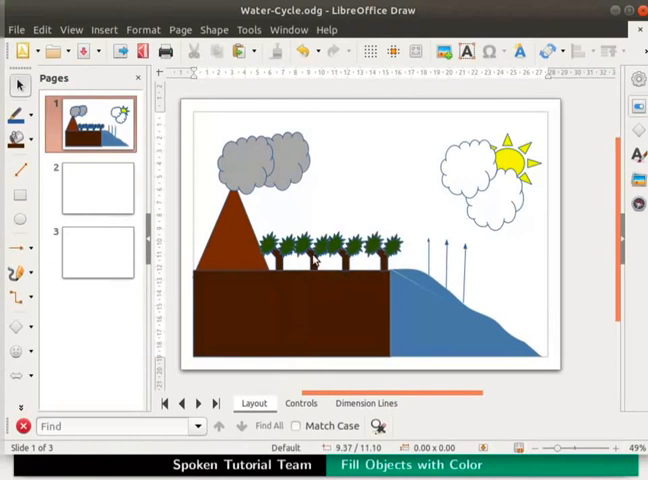
mouse_move(450, 235)
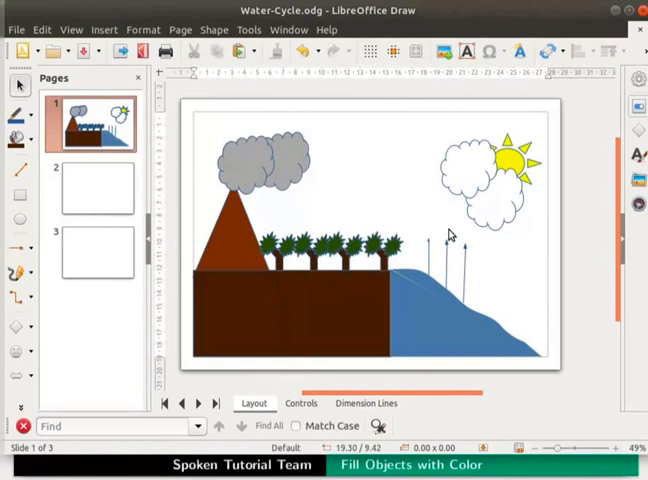
Enable a shadow on the white cloud group via the Properties sidebar's Shadow section
click(485, 185)
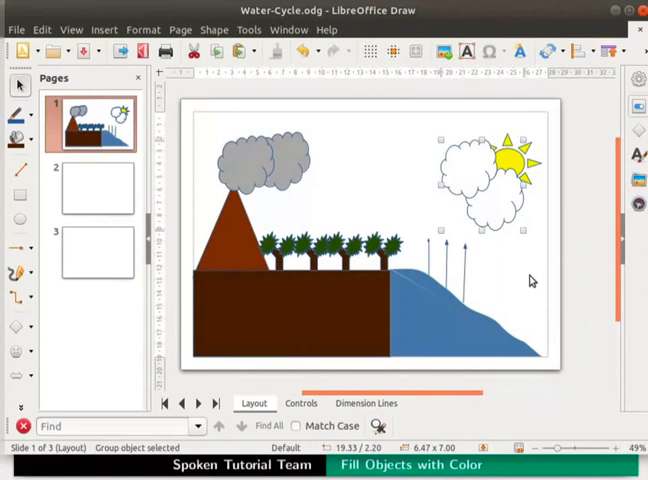
mouse_move(528, 274)
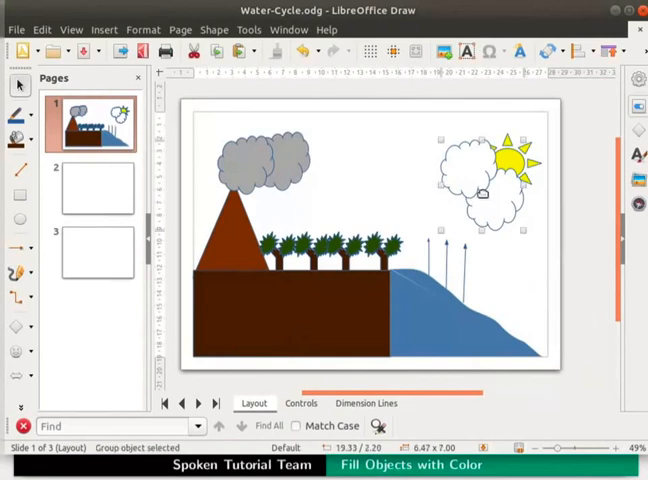
mouse_move(607, 90)
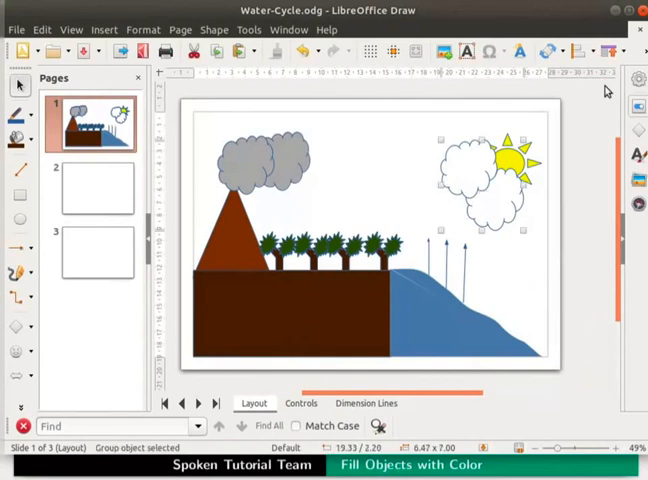
click(637, 105)
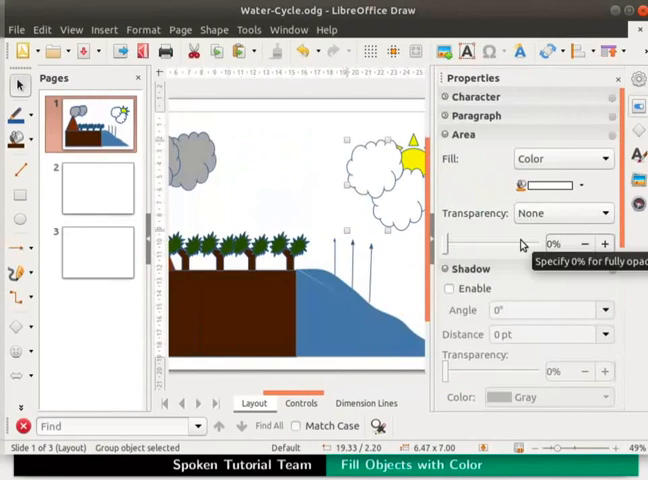
click(449, 288)
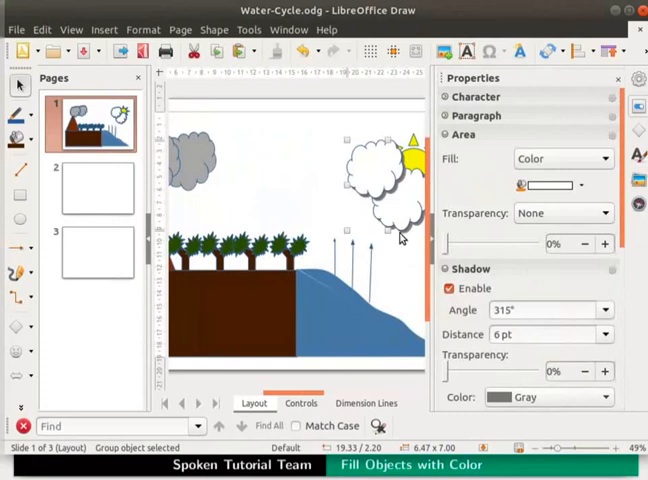
mouse_move(596, 113)
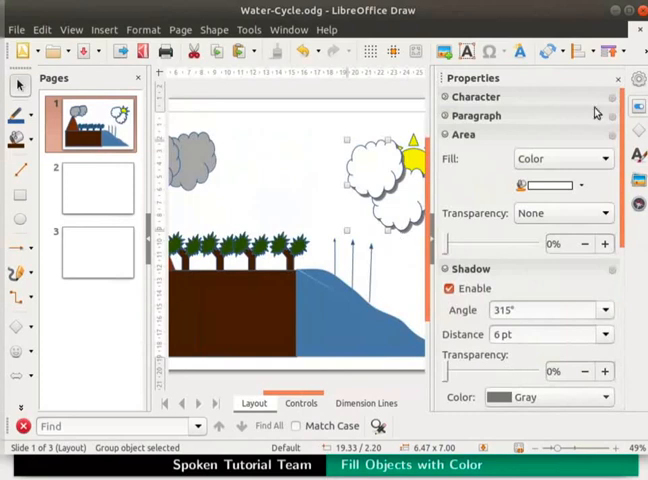
click(617, 78)
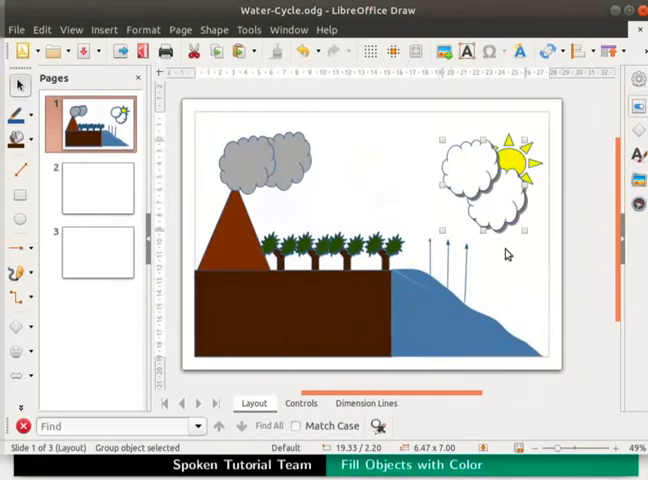
Give the gray clouds an Ellipsoid gradient from Light Gray 3 to Dark Gray 1 at 35°
click(505, 253)
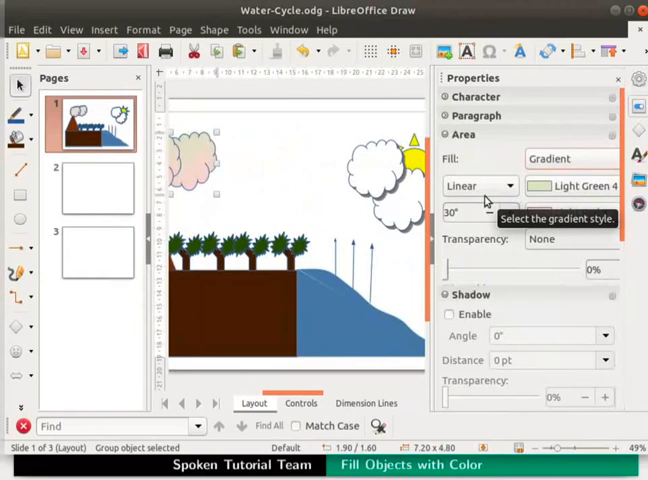
mouse_move(516, 192)
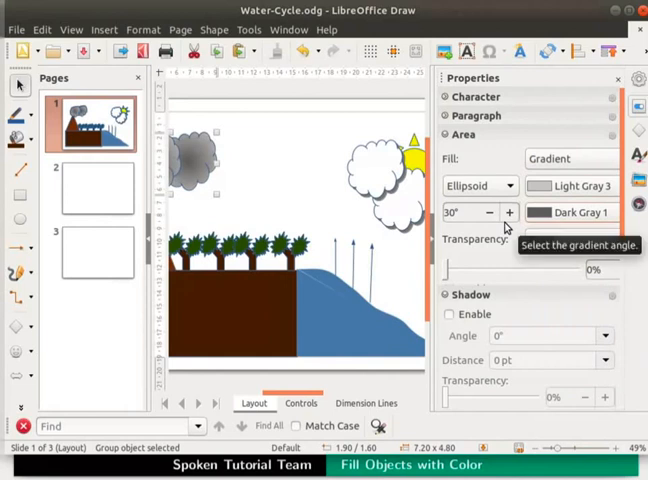
click(508, 213)
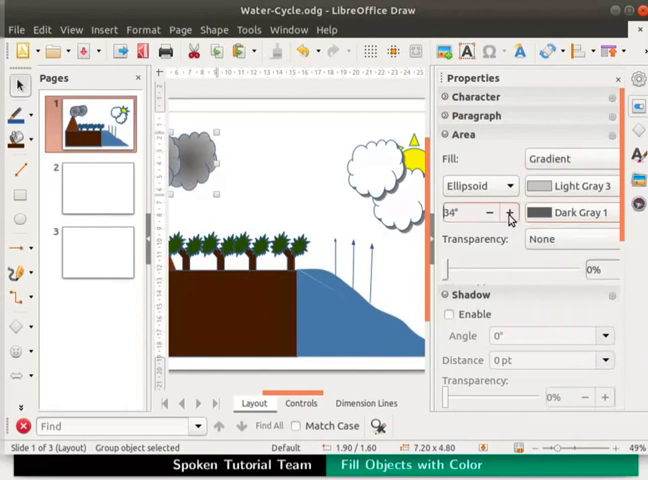
click(508, 212)
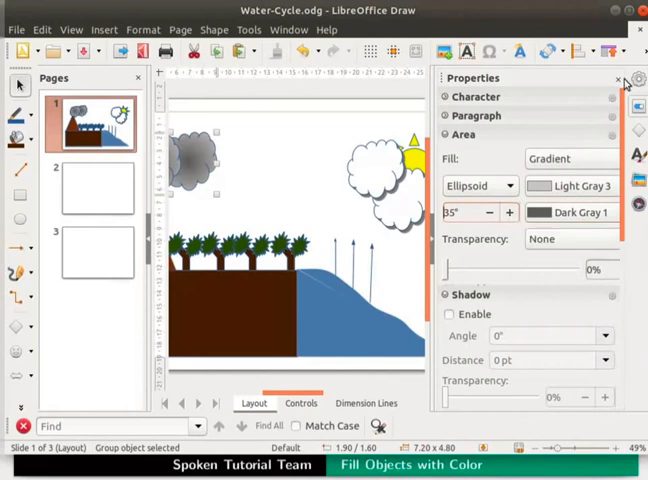
click(617, 78)
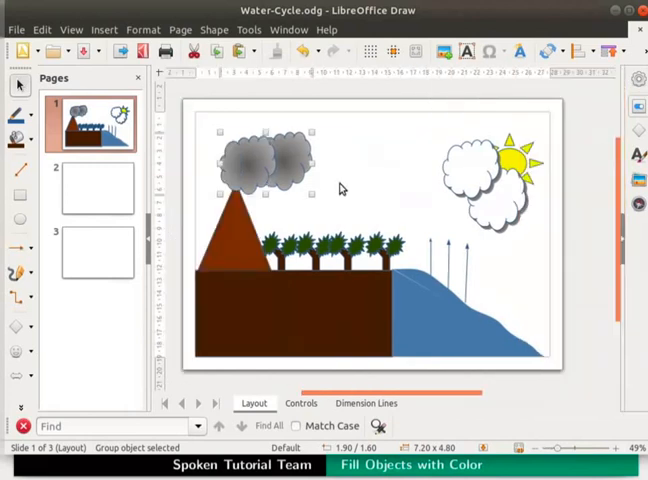
Deselect, save the Water-Cycle drawing, and select the white cloud group
key(Ctrl+S)
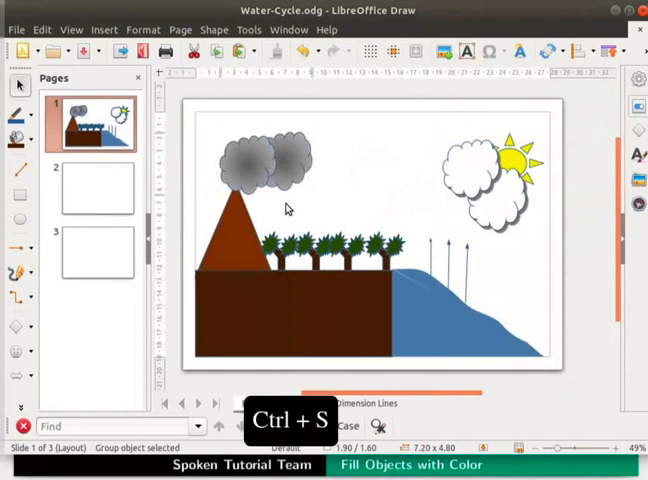
key(ctrl+s)
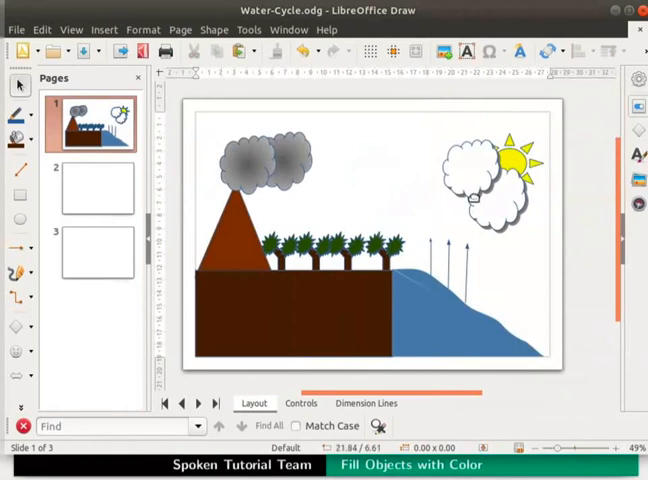
click(500, 190)
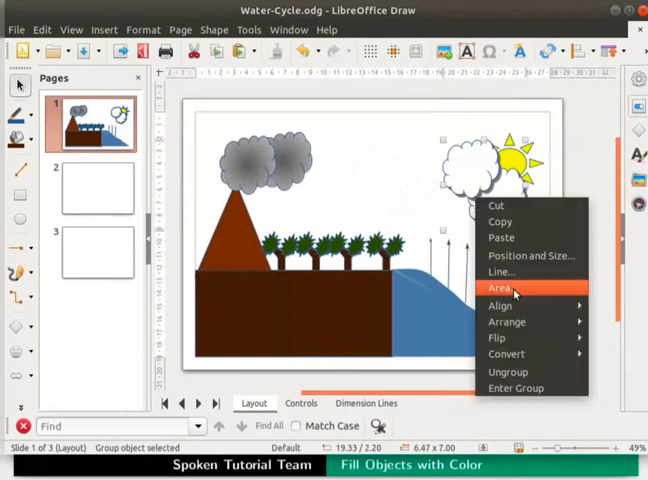
Open the white clouds' Area dialog and preview None, Color, Bitmap, Pattern and Hatch fills
click(500, 289)
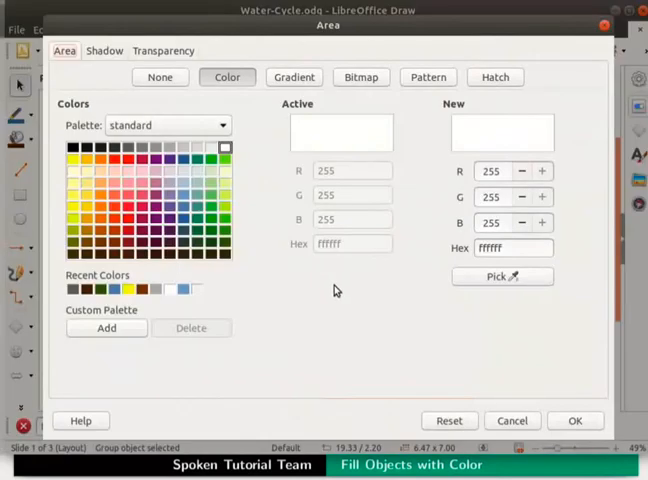
mouse_move(209, 194)
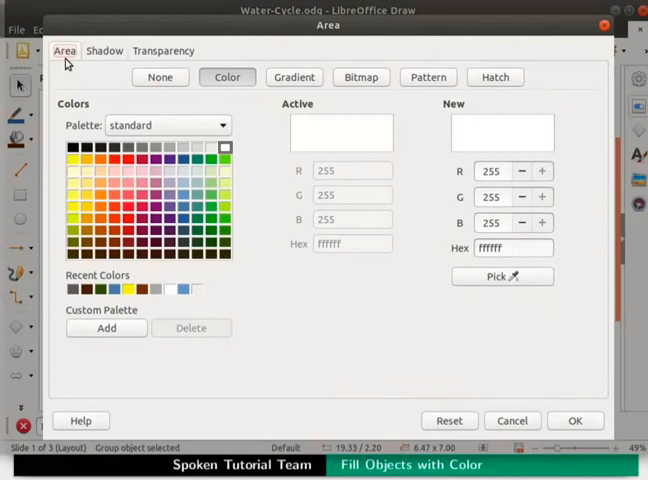
click(159, 77)
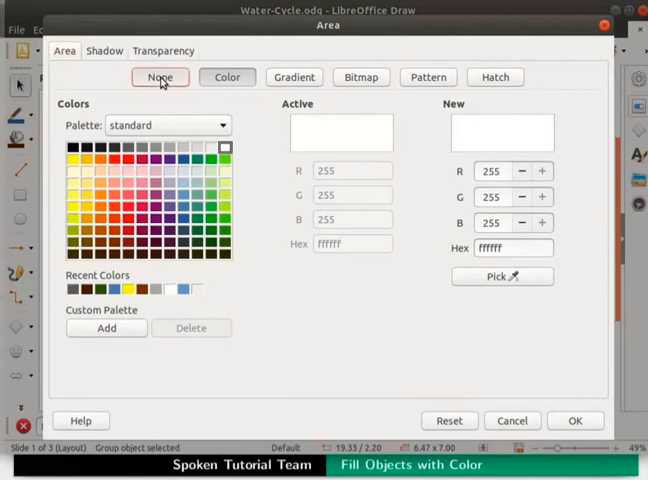
click(227, 77)
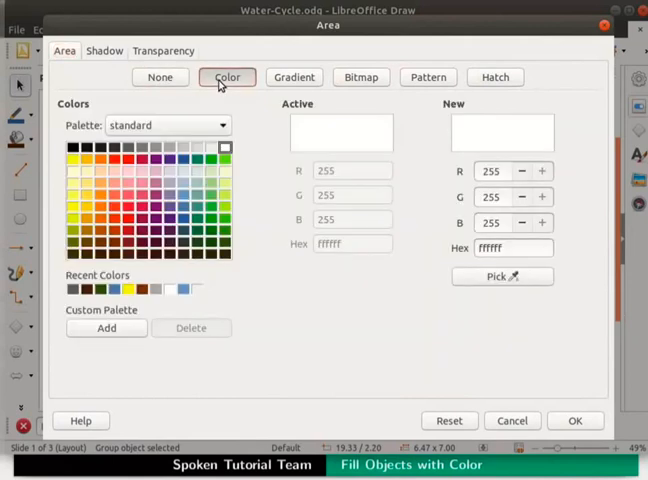
click(294, 77)
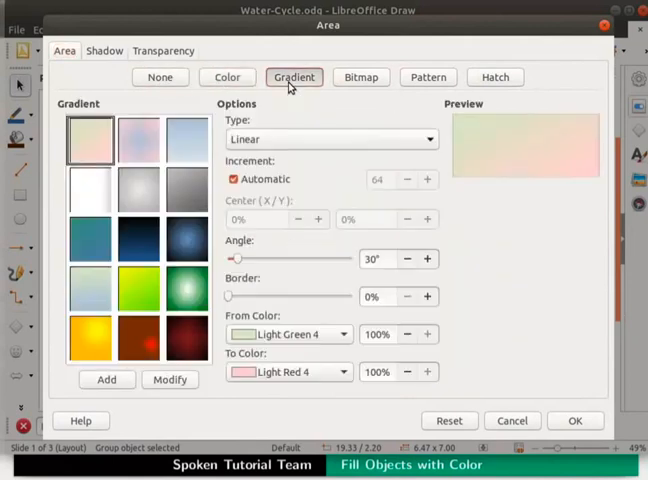
click(360, 77)
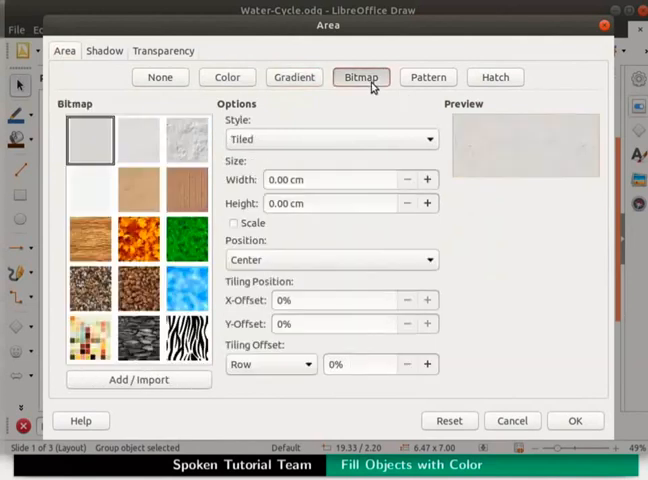
click(427, 77)
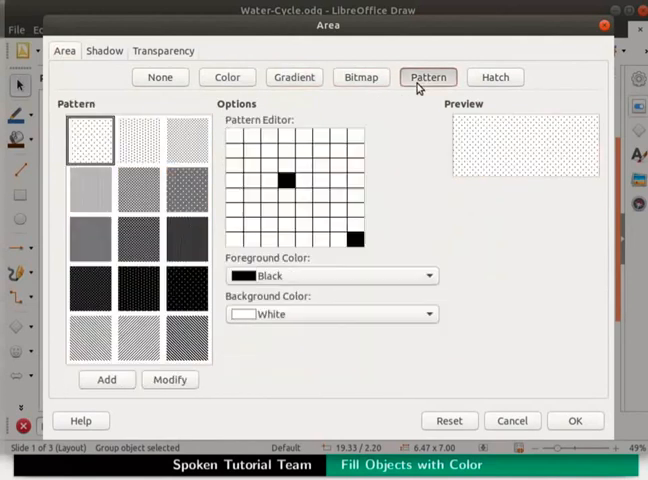
click(495, 77)
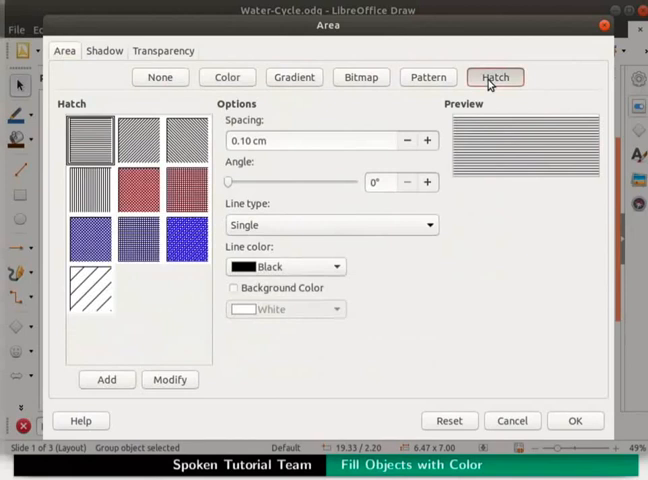
mouse_move(485, 90)
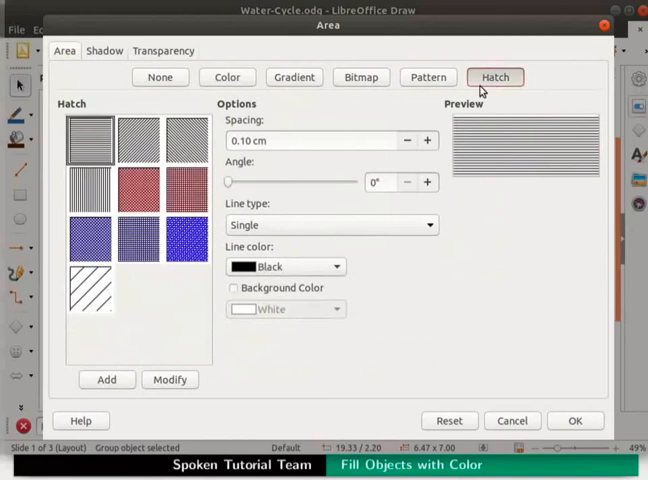
mouse_move(325, 98)
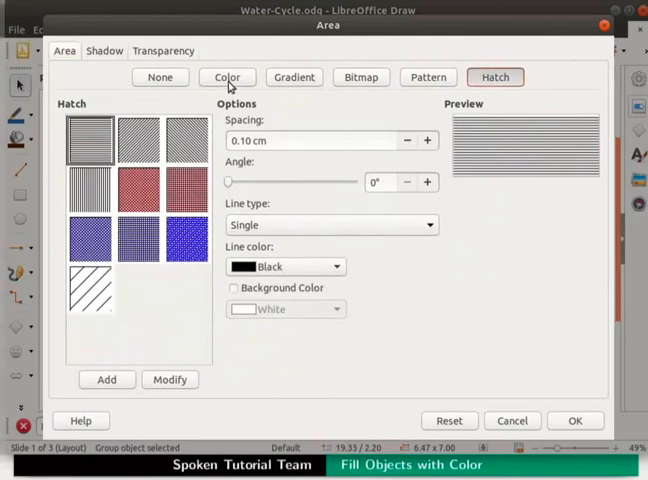
Pick red from the standard palette as the cloud group's solid fill colour
click(227, 77)
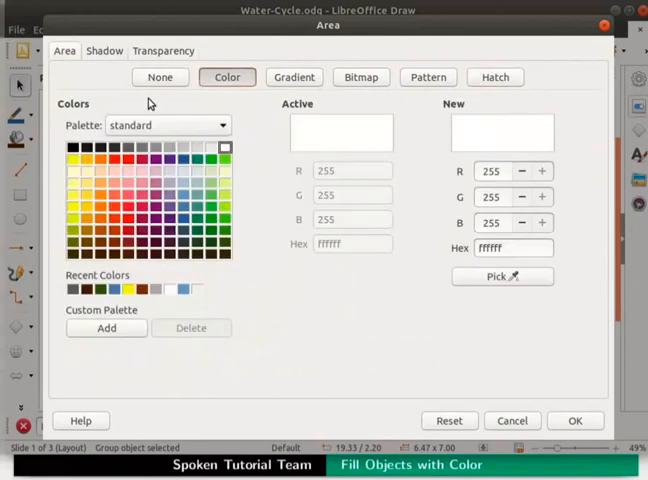
mouse_move(70, 117)
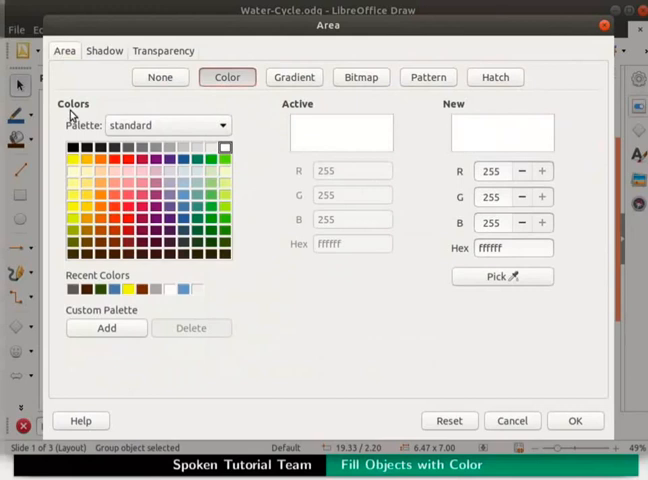
mouse_move(77, 137)
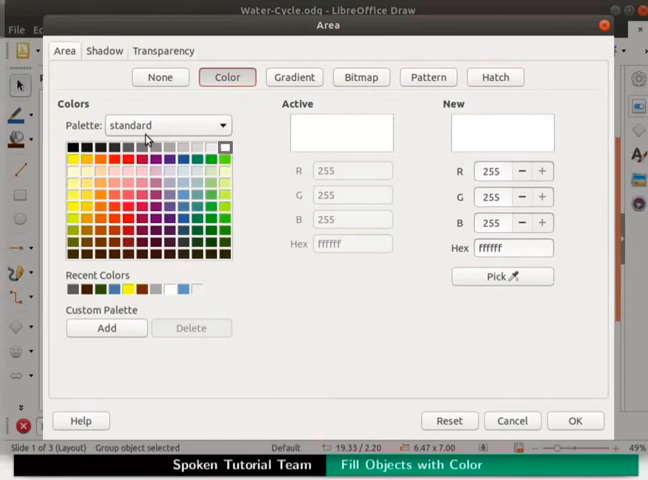
mouse_move(306, 126)
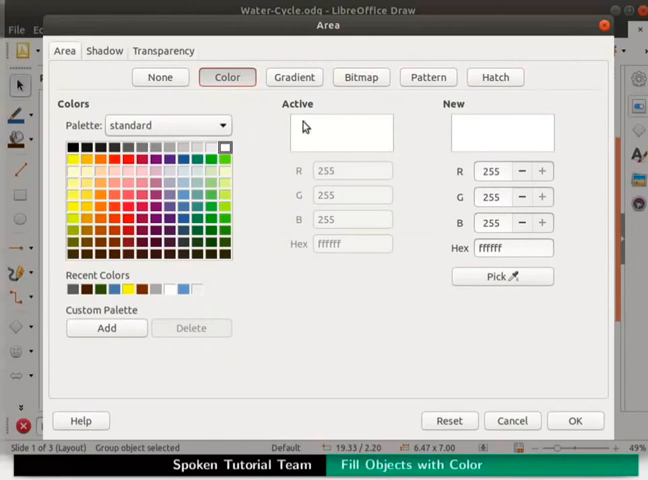
mouse_move(457, 124)
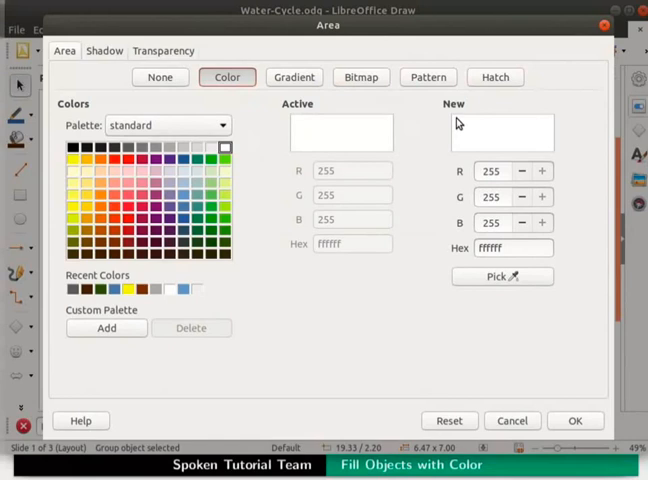
mouse_move(456, 123)
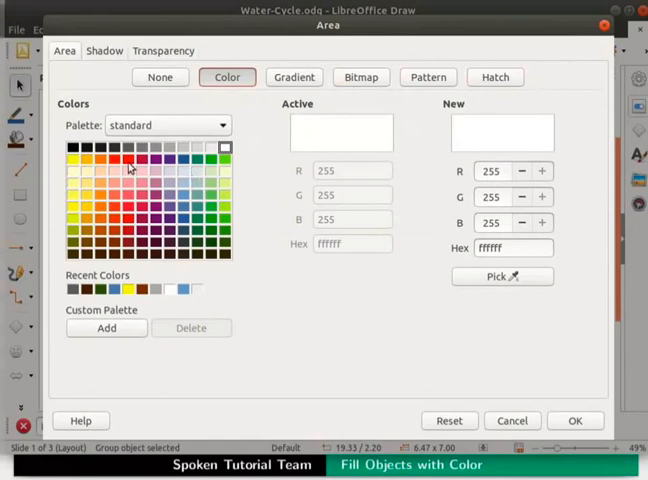
click(123, 158)
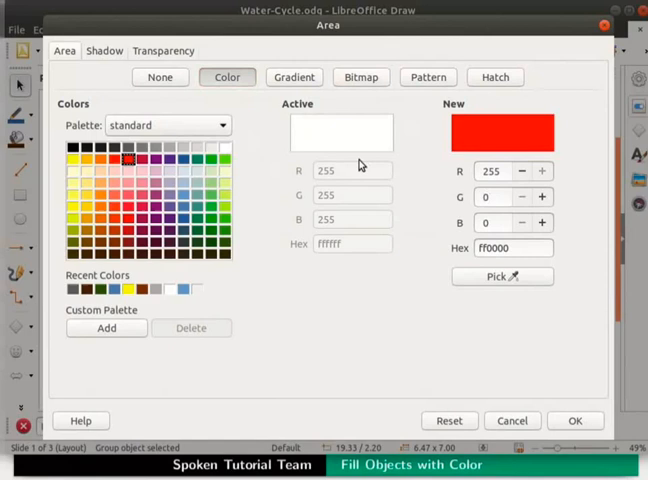
mouse_move(454, 120)
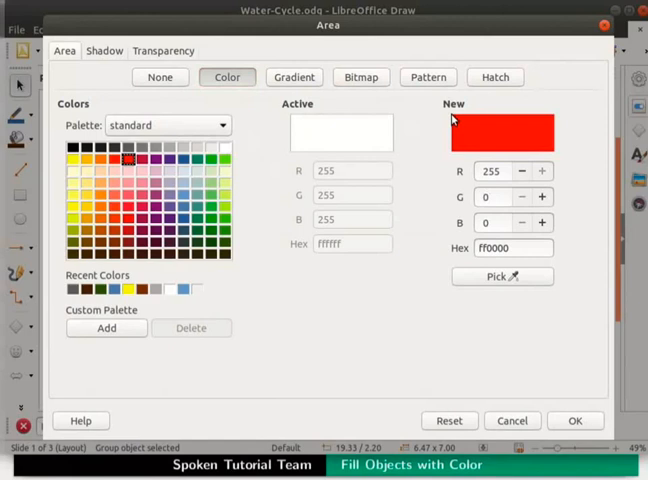
mouse_move(461, 183)
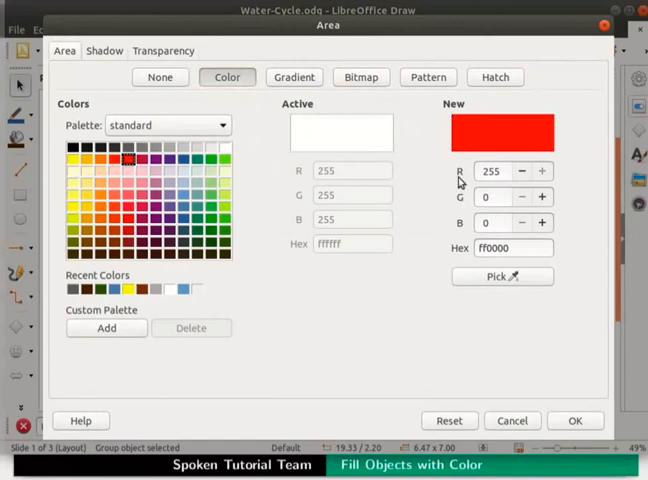
mouse_move(463, 234)
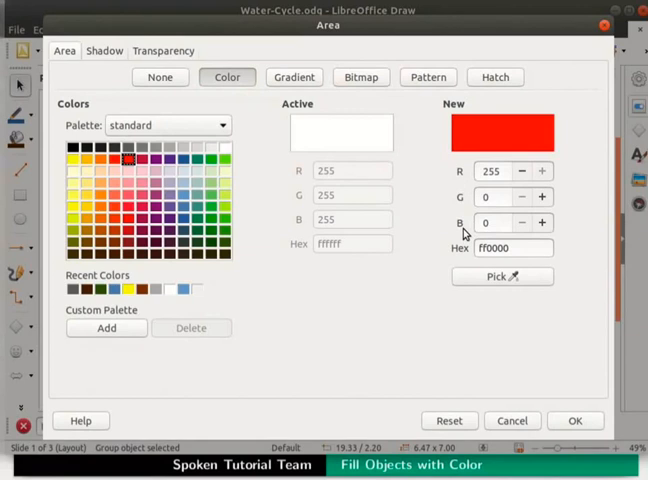
mouse_move(466, 230)
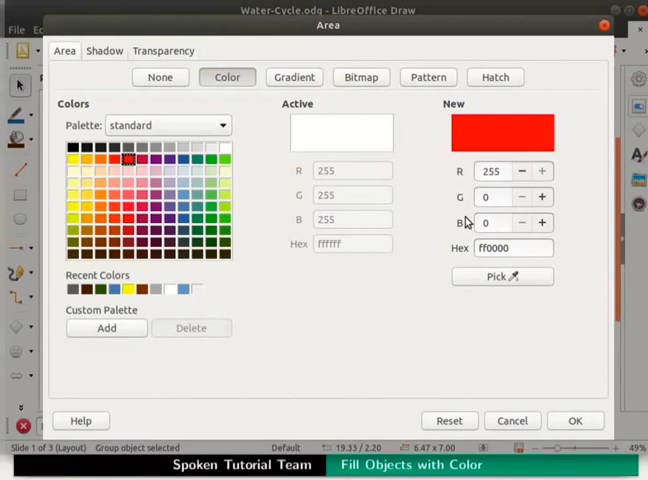
mouse_move(462, 230)
text(50)
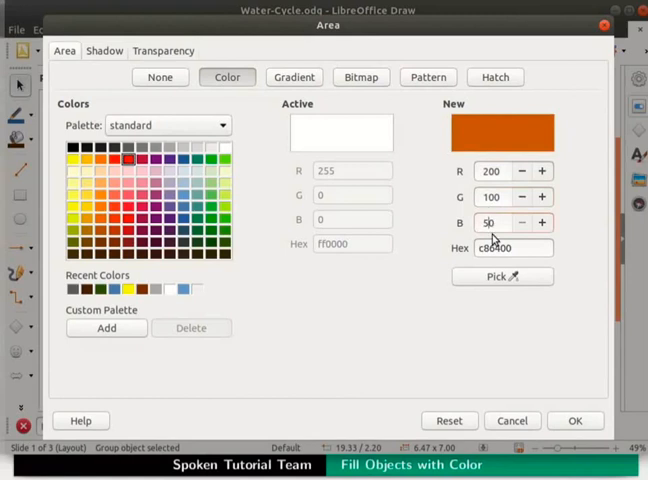
mouse_move(485, 160)
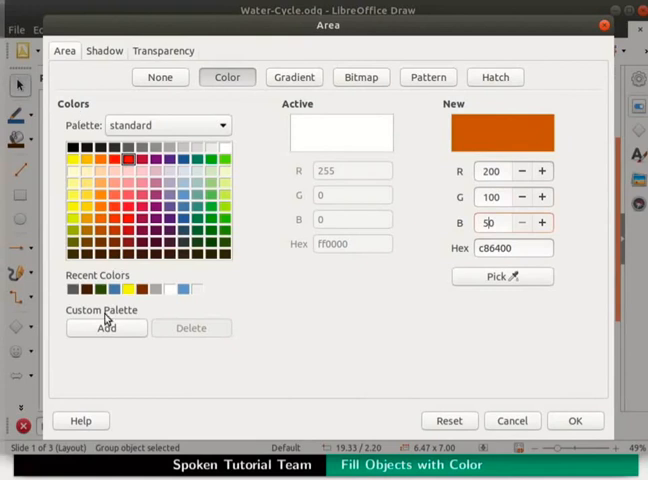
Add the 200/100/50 colour to the custom palette named 'New Red'
click(106, 327)
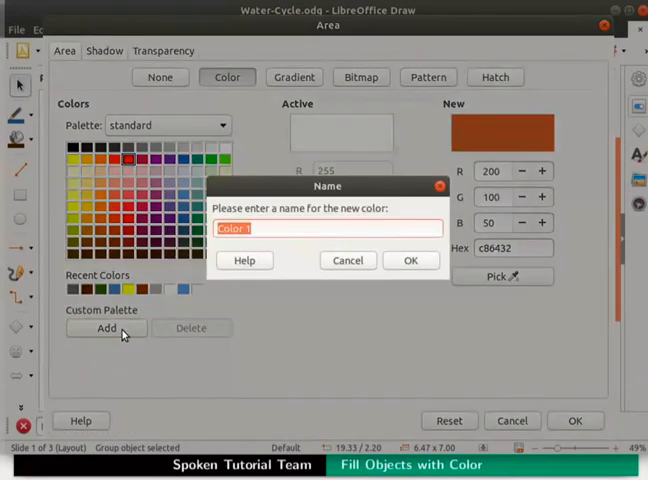
text(New Red)
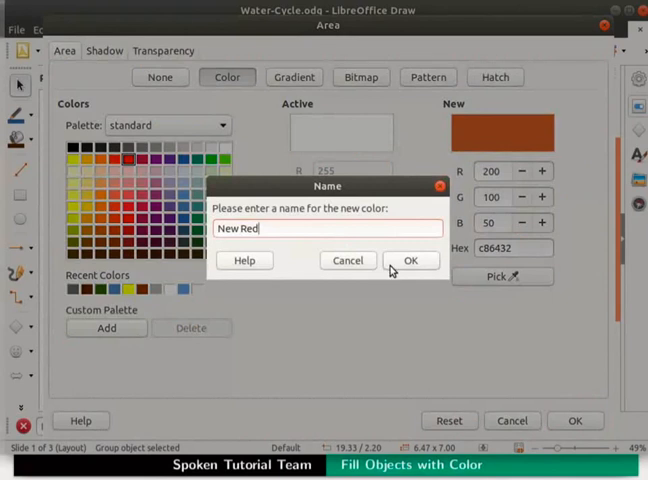
click(411, 260)
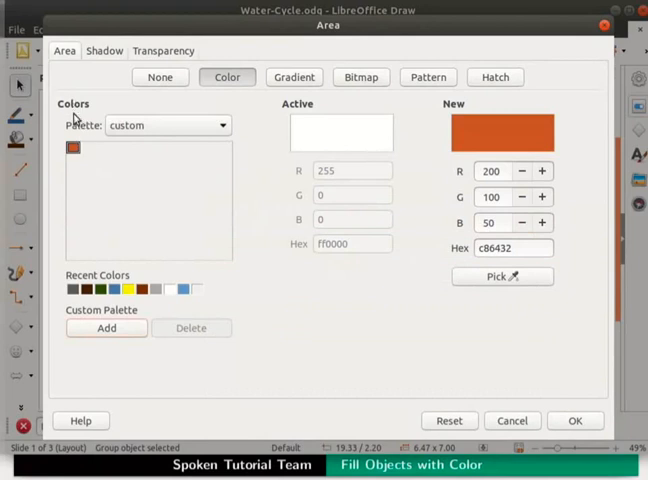
mouse_move(80, 140)
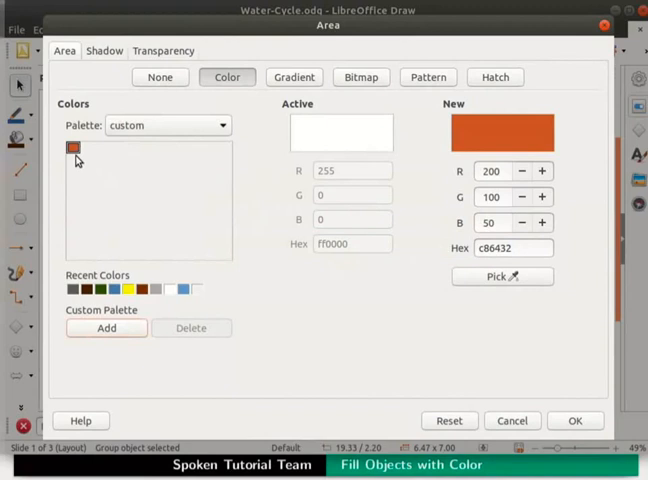
mouse_move(237, 113)
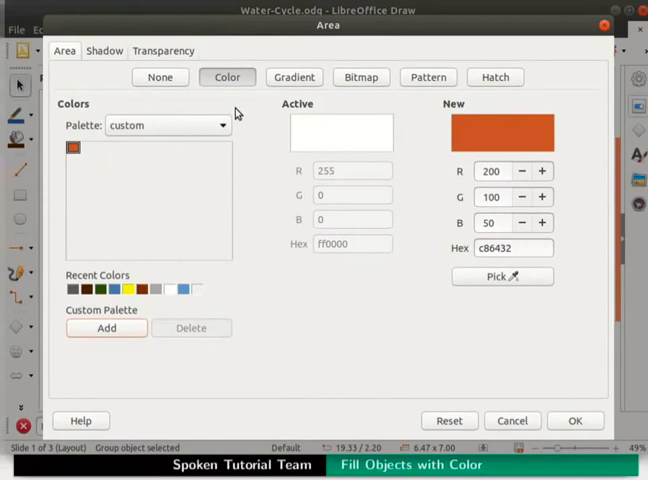
mouse_move(287, 89)
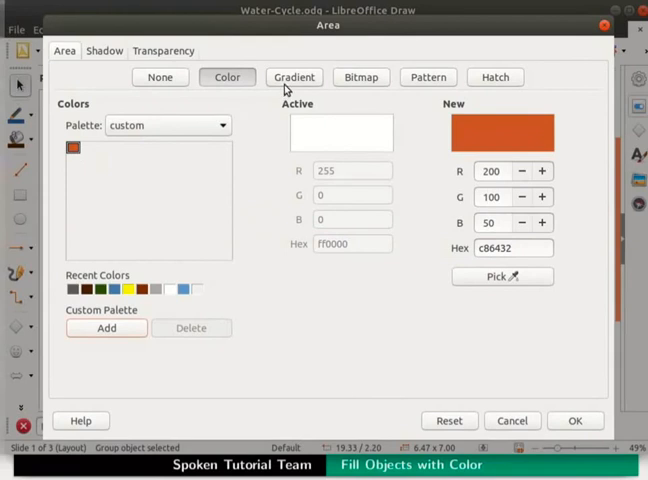
mouse_move(490, 89)
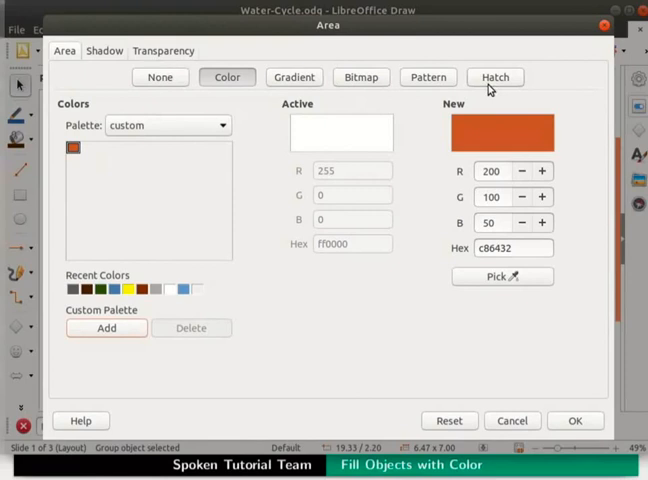
mouse_move(496, 431)
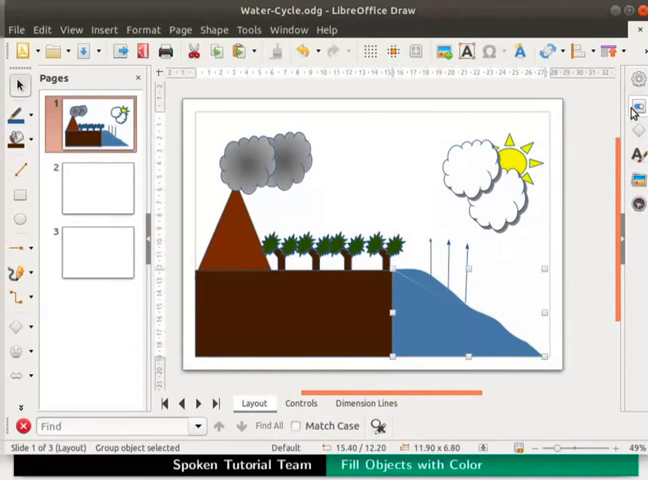
Set the water slope's Area Fill to Bitmap and start importing a texture
click(636, 107)
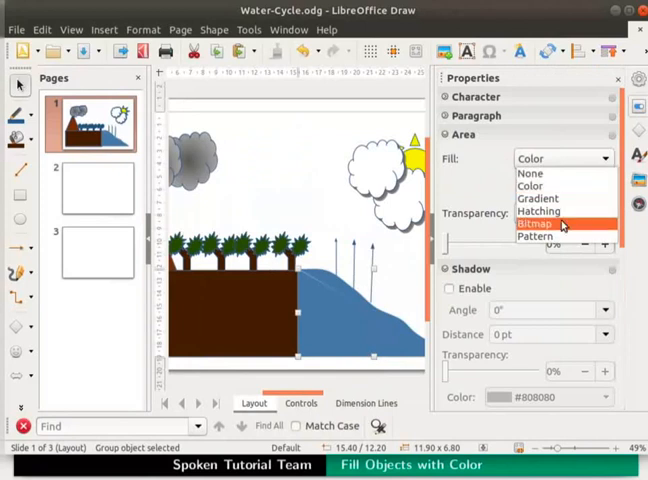
click(536, 223)
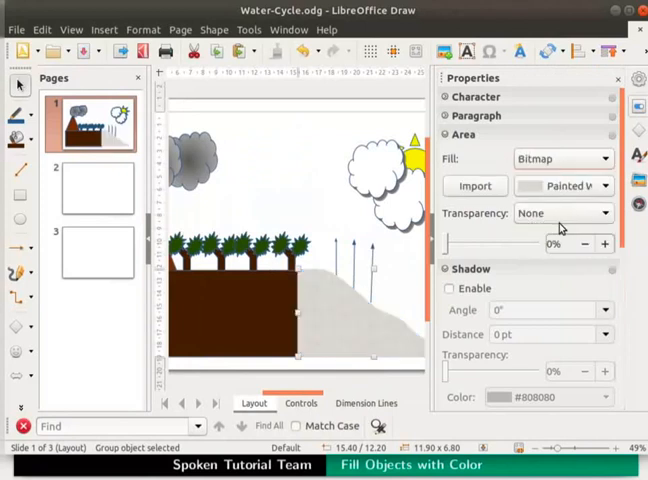
click(475, 185)
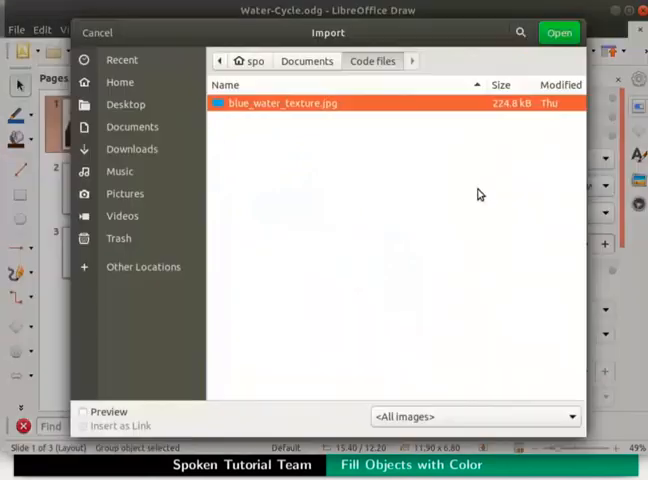
mouse_move(392, 234)
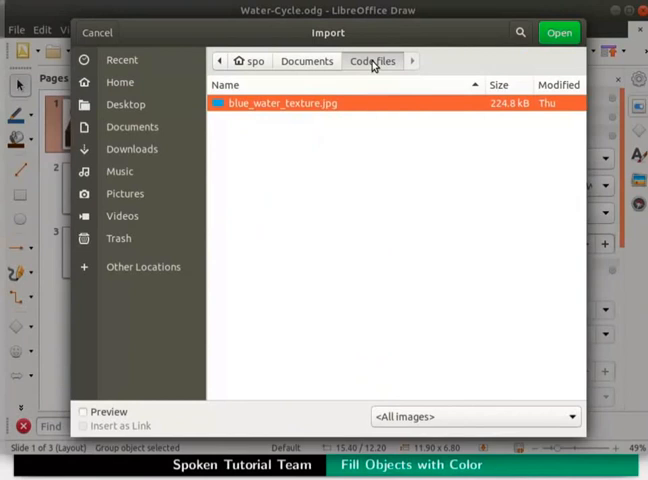
mouse_move(322, 117)
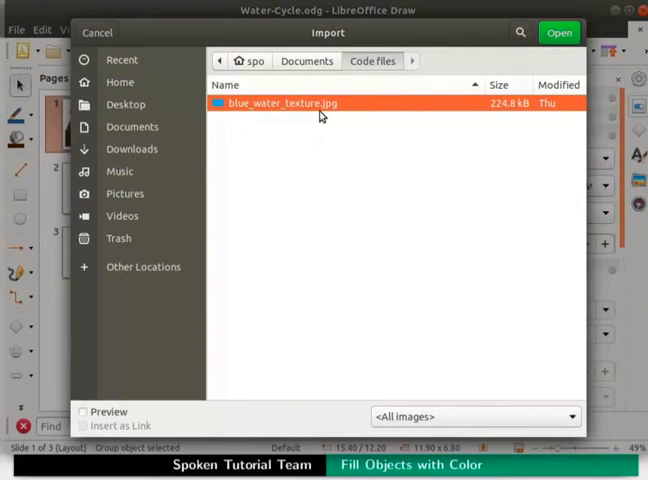
Import blue_water_texture.jpg as the water slope's bitmap fill
click(558, 32)
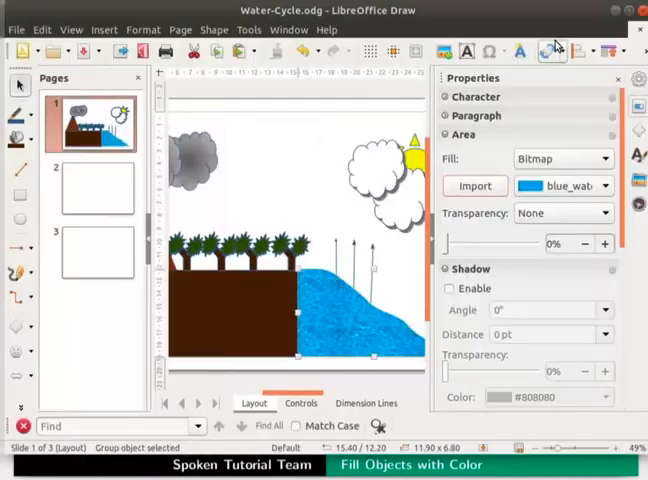
mouse_move(510, 212)
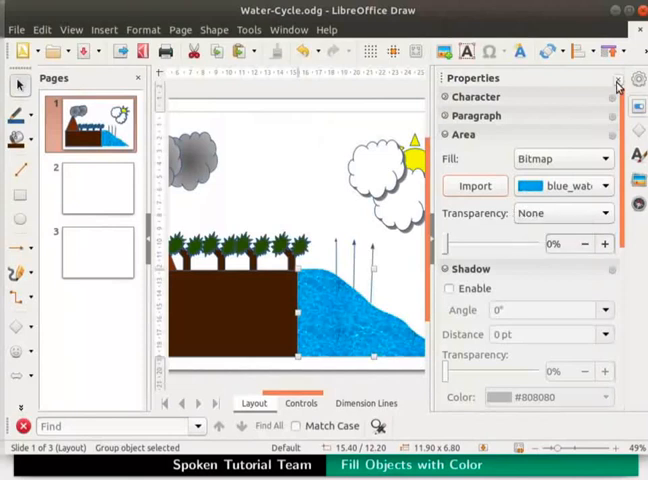
Close the Properties sidebar to reveal the whole Water-Cycle scene
click(617, 84)
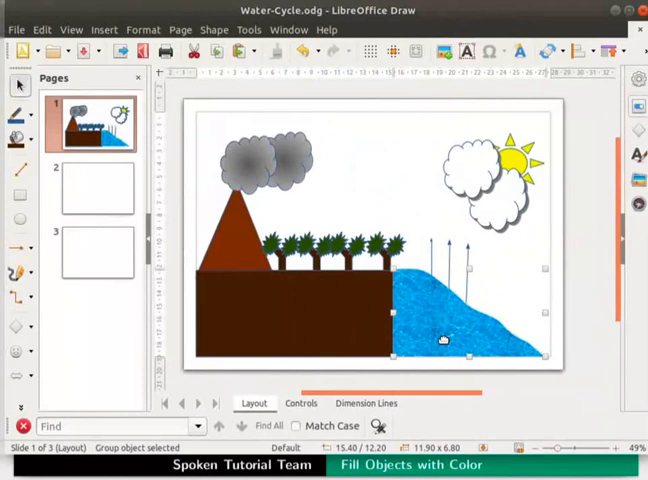
mouse_move(484, 189)
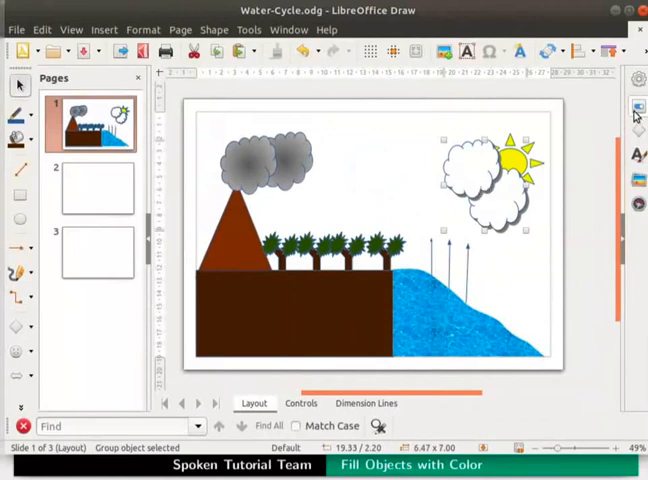
Set the clouds' Area Fill to the Paper Crumpled bitmap
click(636, 107)
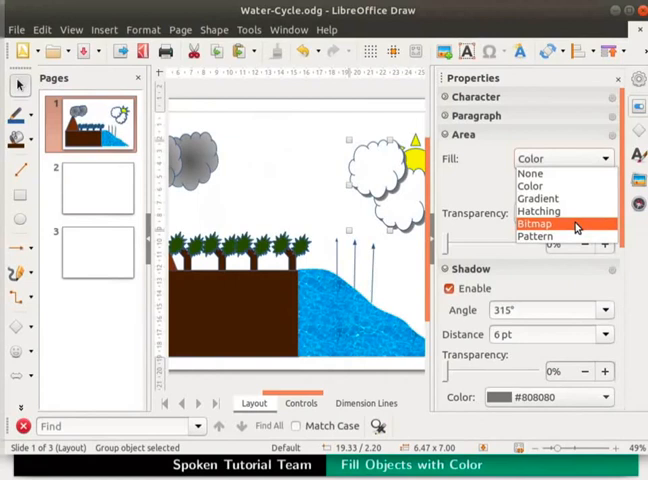
click(535, 223)
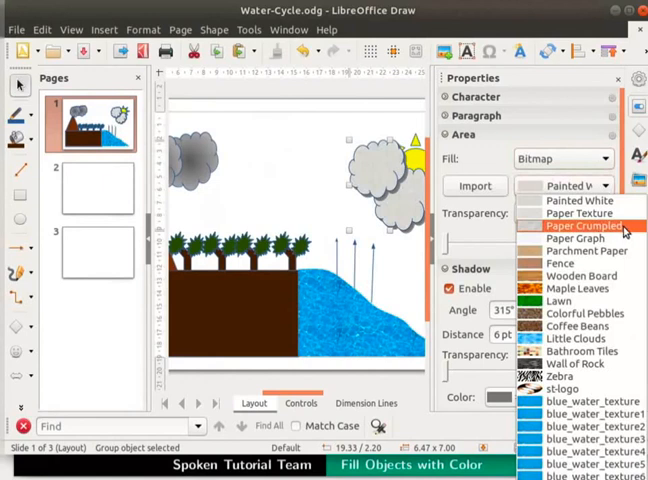
click(588, 224)
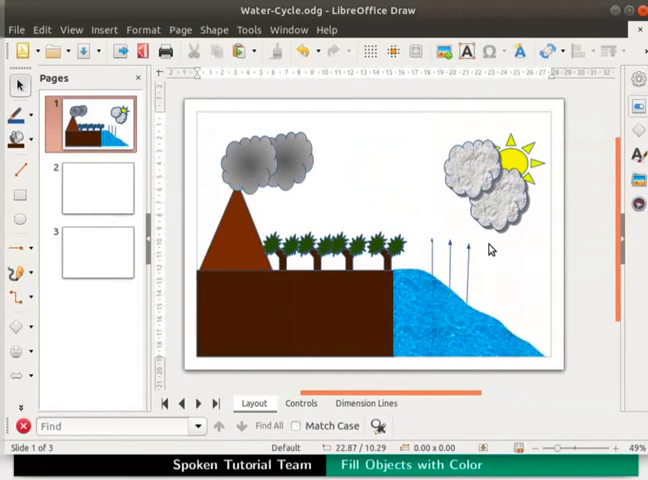
mouse_move(400, 202)
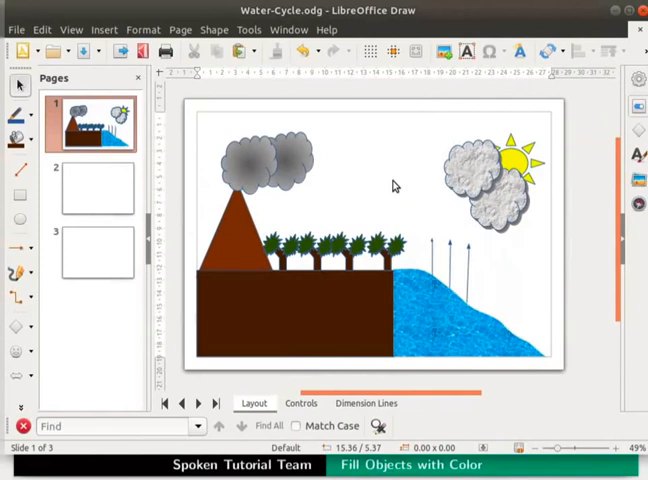
mouse_move(394, 185)
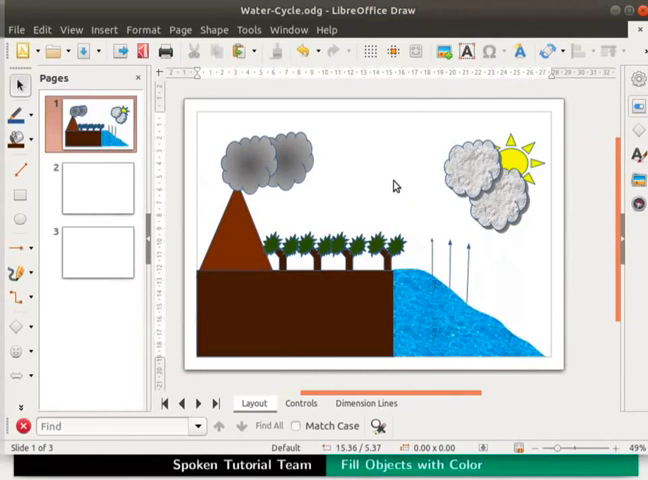
Open the Properties sidebar's Page panel with its white background
click(637, 107)
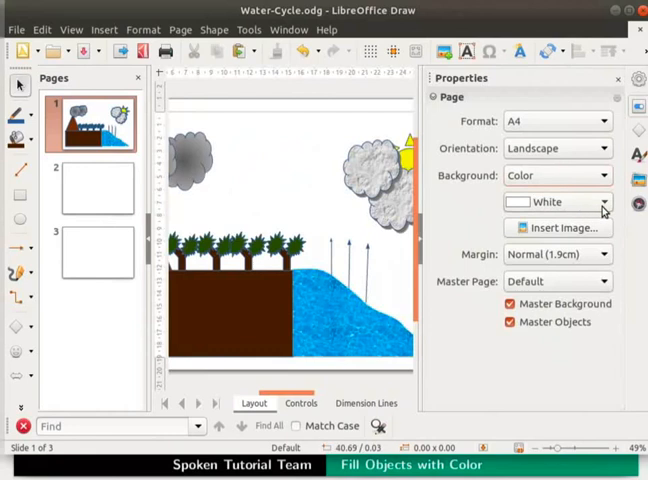
Set the page background colour to Blue 3, hide the sidebar, and save
click(602, 202)
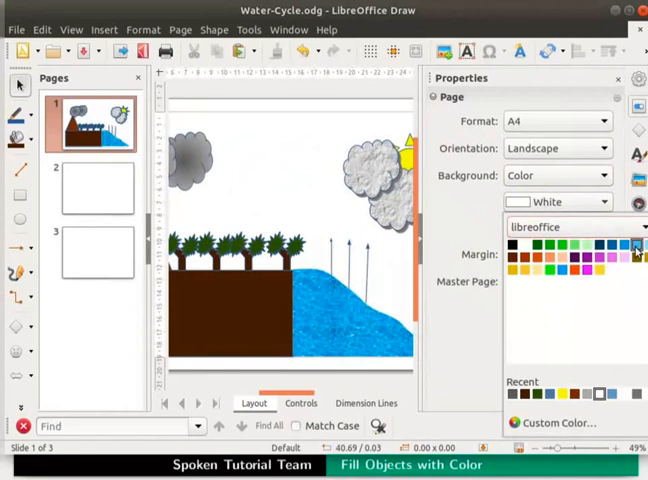
click(634, 245)
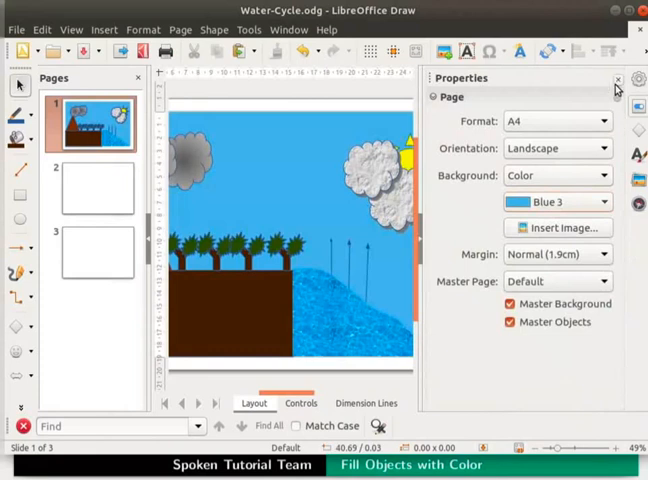
click(617, 79)
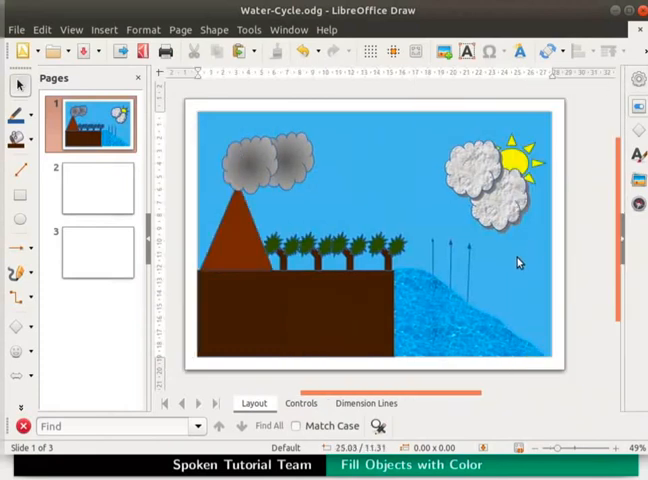
mouse_move(371, 200)
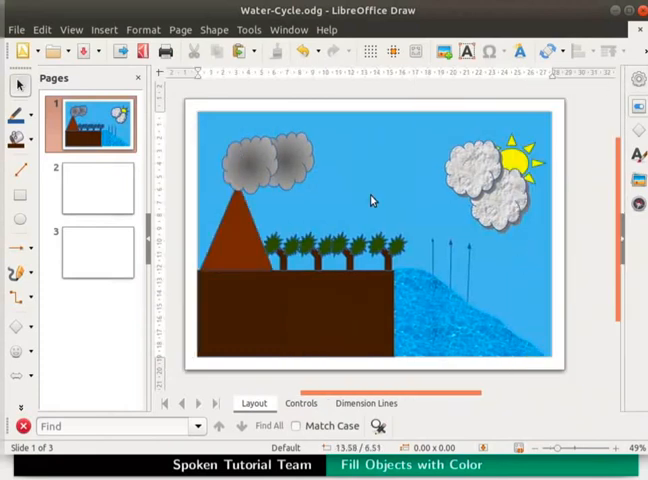
key(ctrl+s)
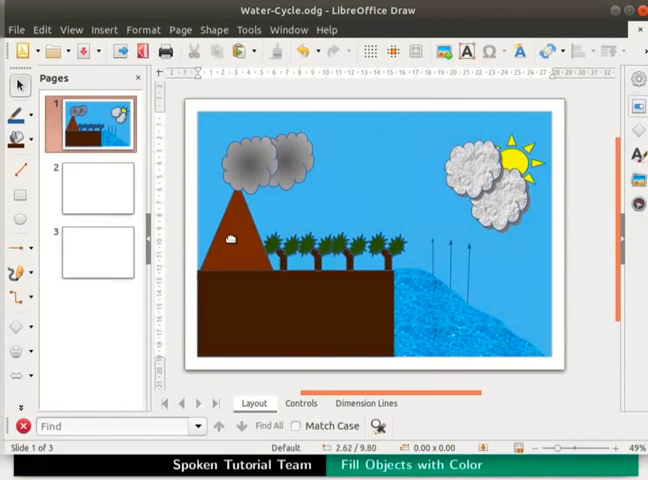
Show the mountain triangle's properties with its brown colour fill
click(637, 107)
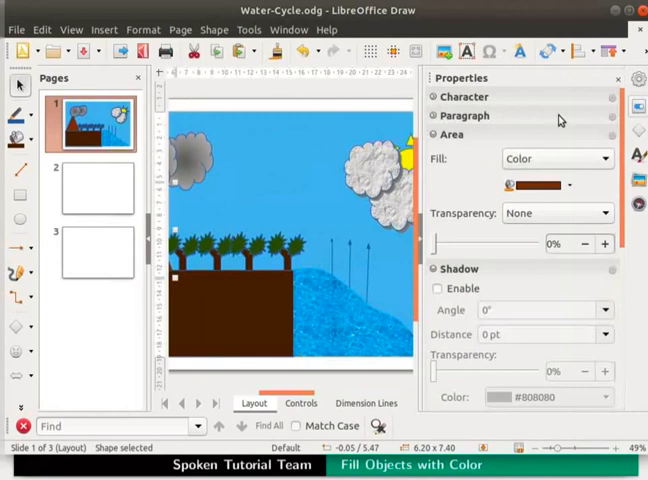
mouse_move(459, 148)
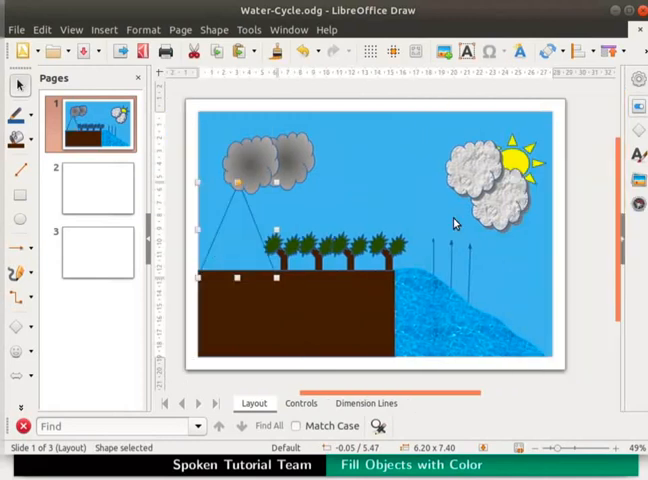
mouse_move(238, 256)
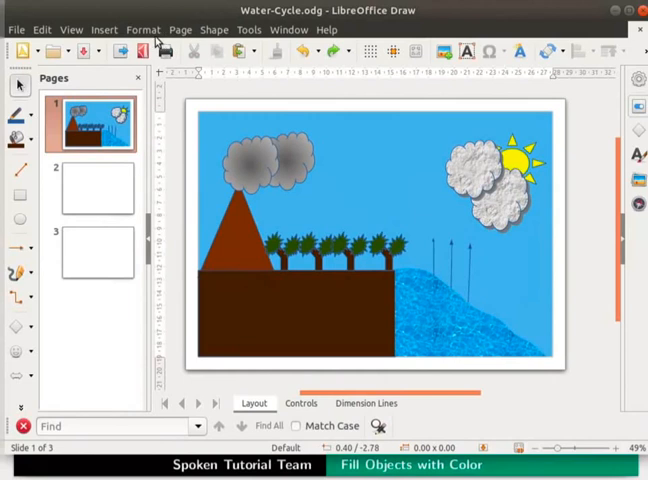
Open the Format menu after the mountain's brown fill is restored
click(143, 29)
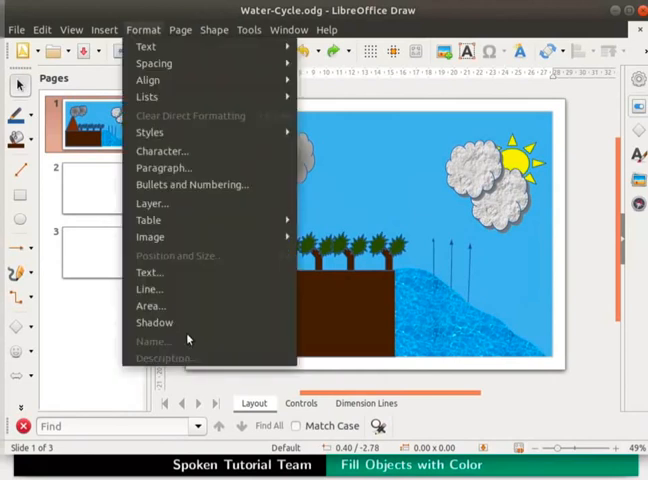